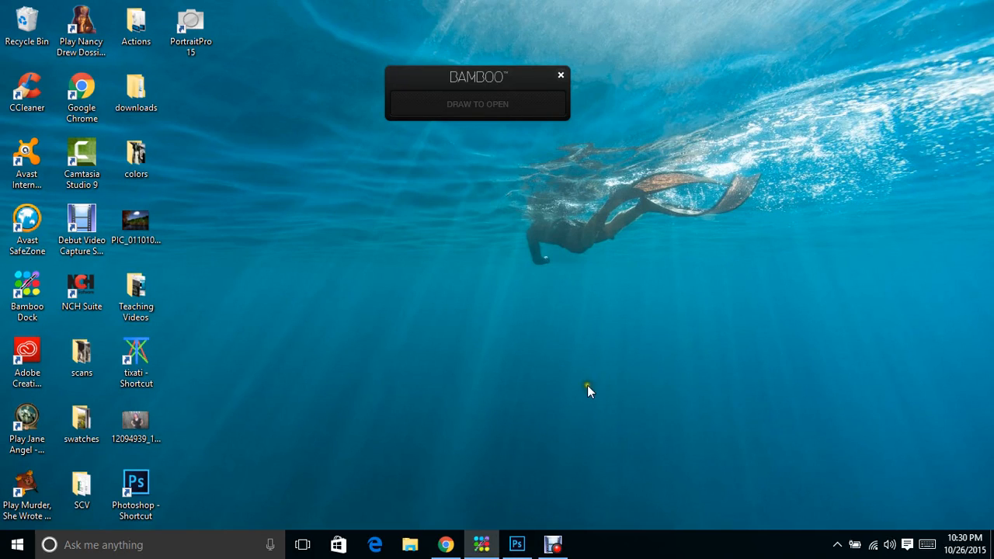
{"action": "mouse_move", "coordinate": [580, 358]}
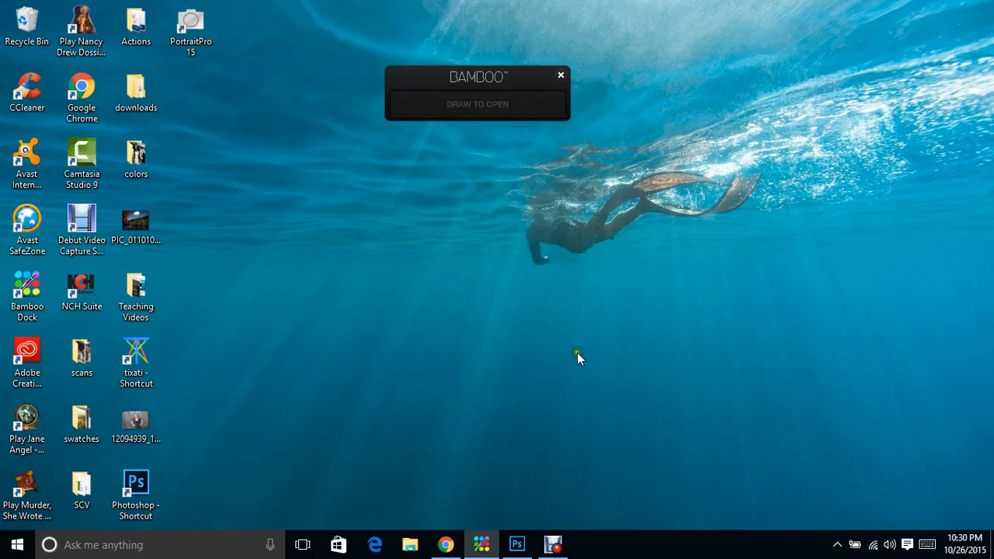
{"action": "mouse_move", "coordinate": [578, 348]}
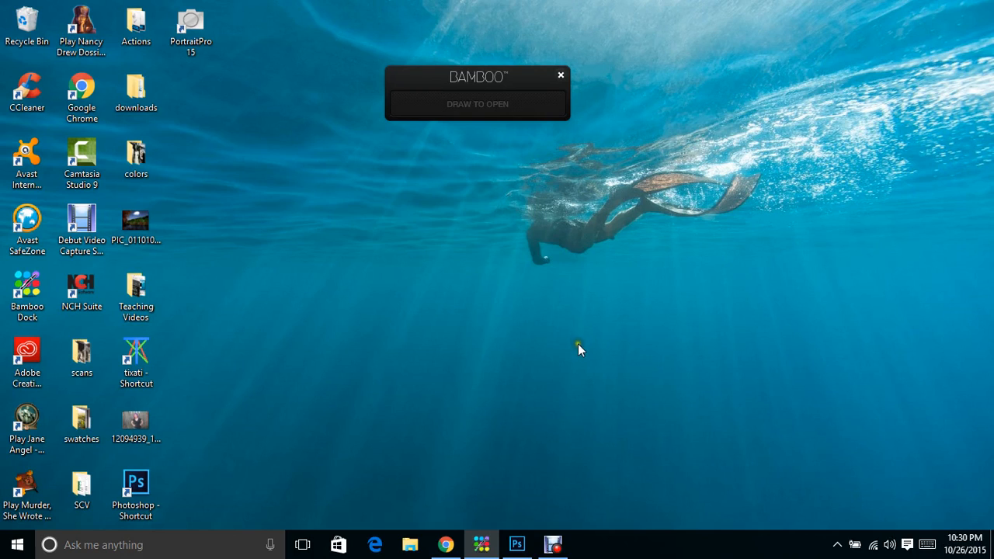
{"action": "mouse_move", "coordinate": [739, 458]}
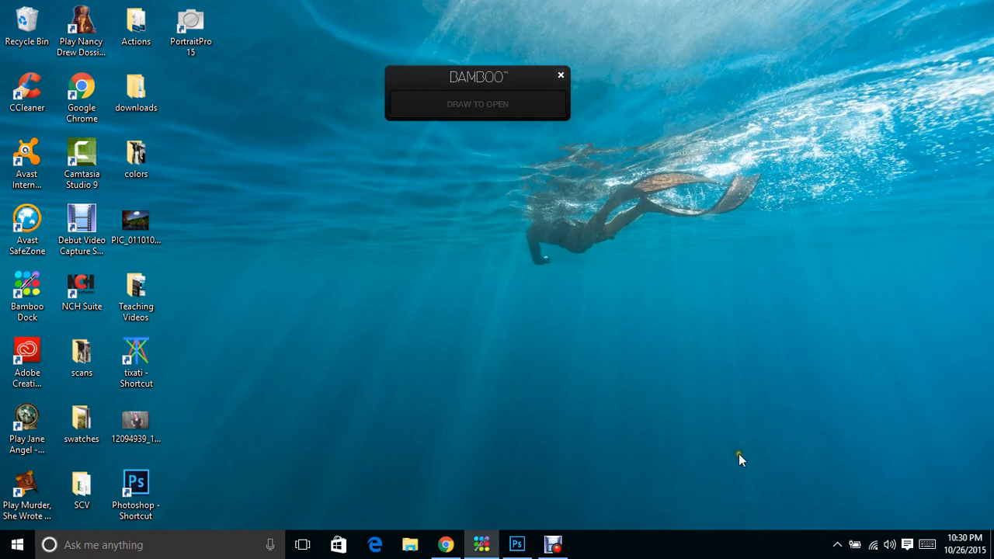
{"action": "mouse_move", "coordinate": [236, 258]}
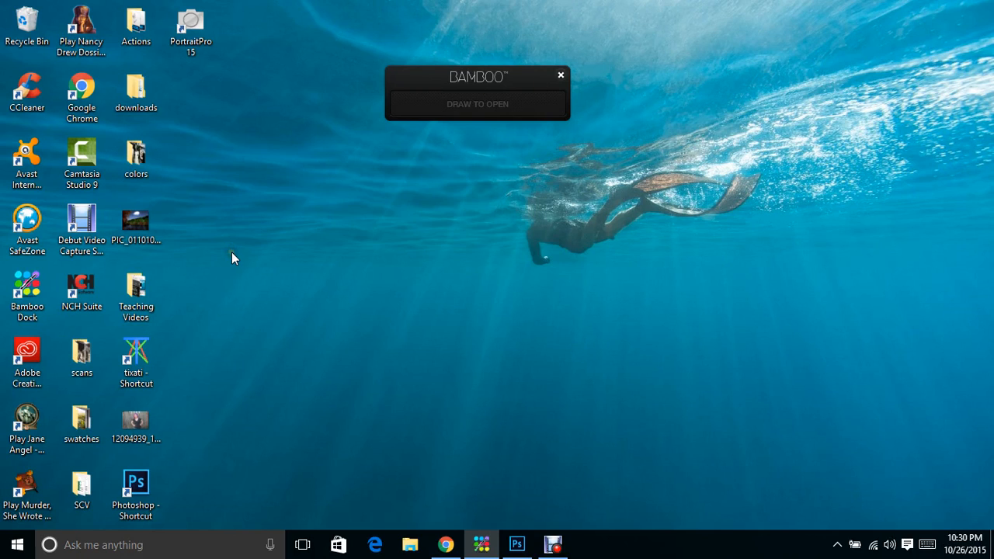
Open the PIC_011010 autumn-trees-and-lake landscape photo from the desktop in Photos.
{"action": "left_click", "coordinate": [136, 221]}
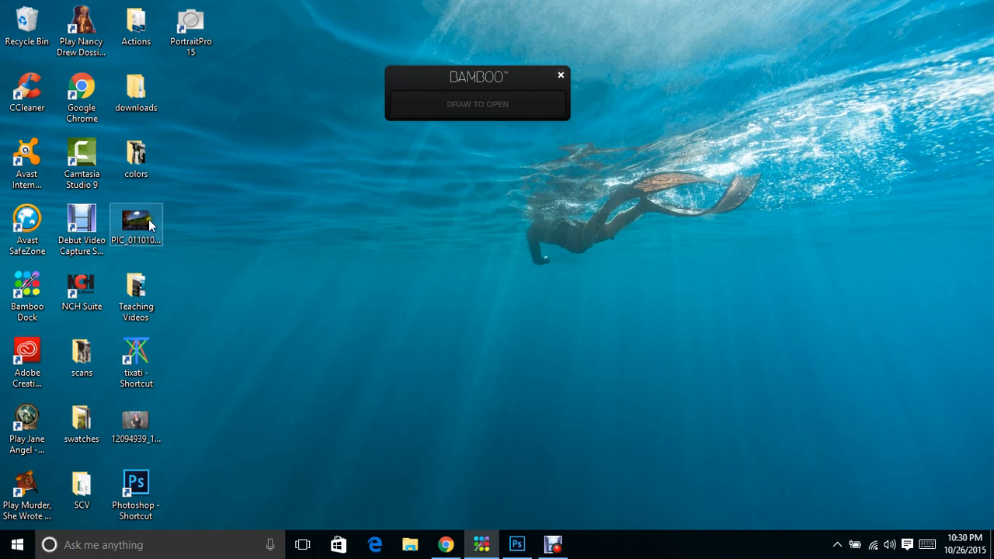
{"action": "double_click", "coordinate": [135, 224]}
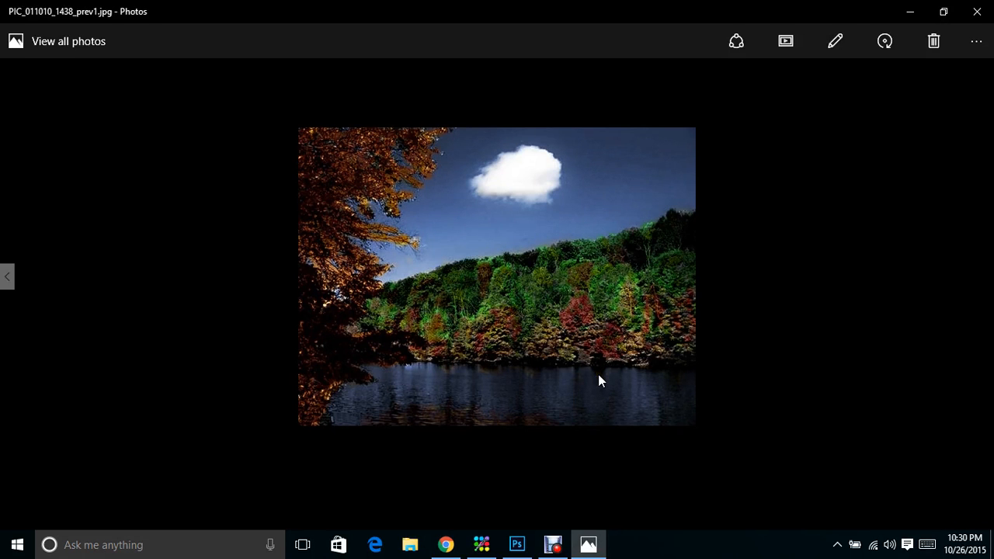
{"action": "mouse_move", "coordinate": [649, 29]}
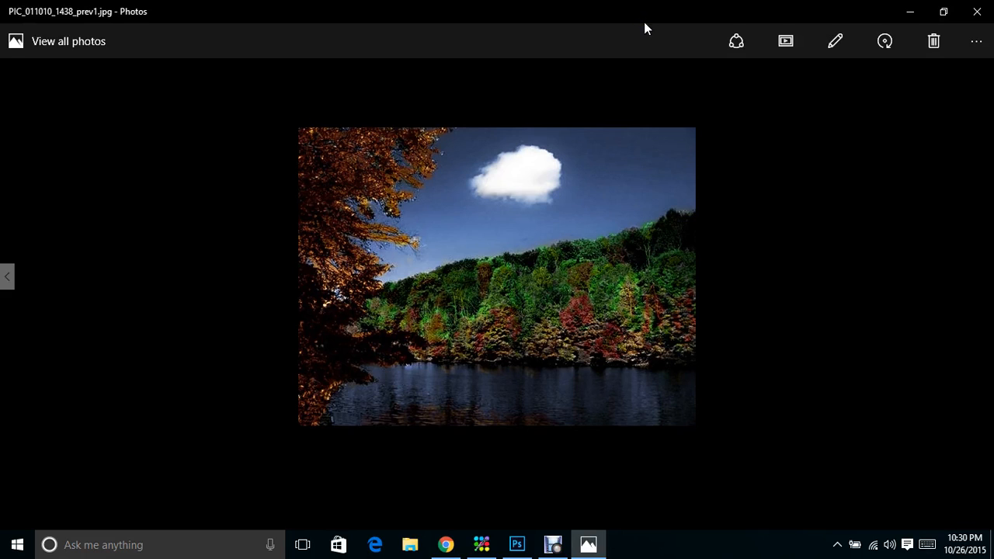
{"action": "mouse_move", "coordinate": [834, 40]}
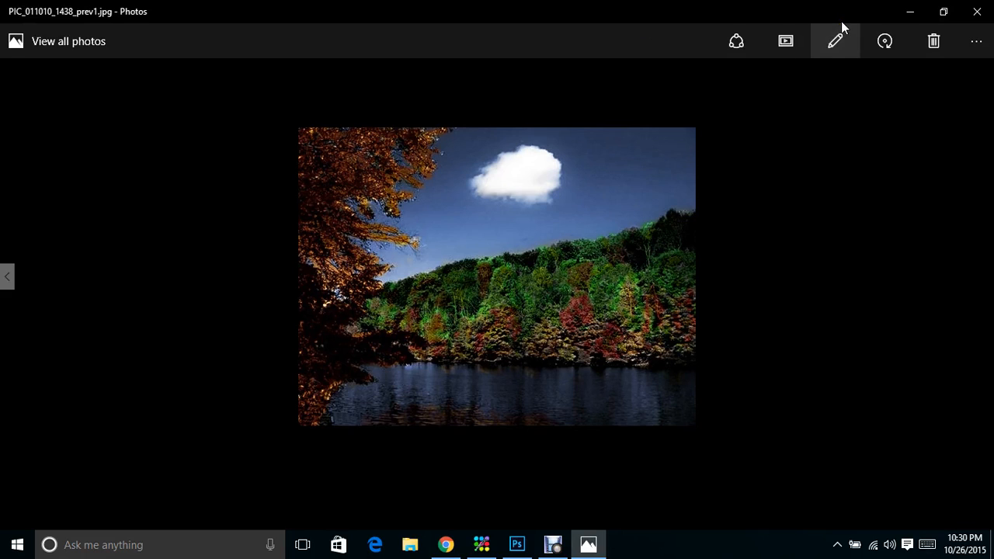
Enter the landscape editor and choose Color boost under the Color adjustments.
{"action": "left_click", "coordinate": [835, 41]}
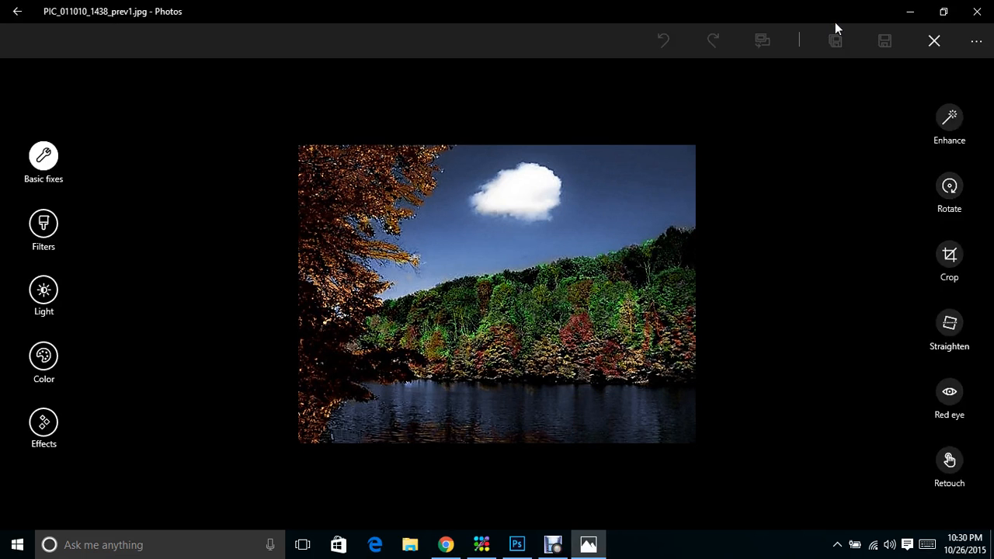
{"action": "left_click", "coordinate": [44, 355]}
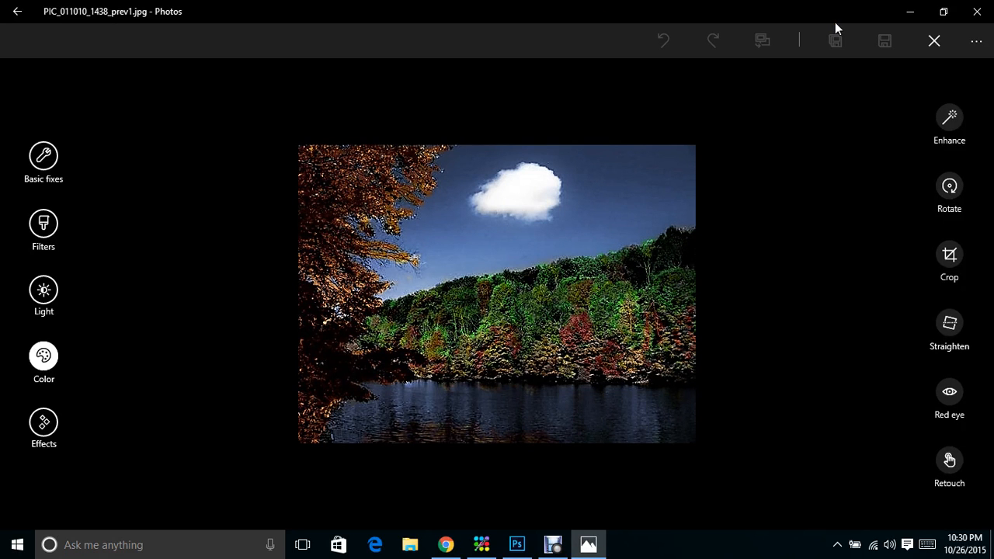
{"action": "left_click", "coordinate": [44, 355]}
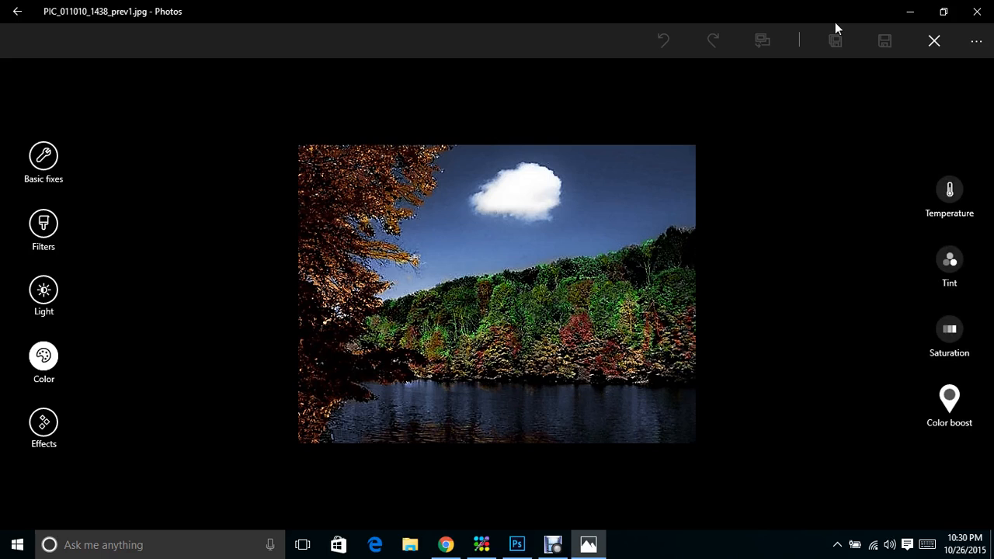
{"action": "left_click", "coordinate": [949, 399]}
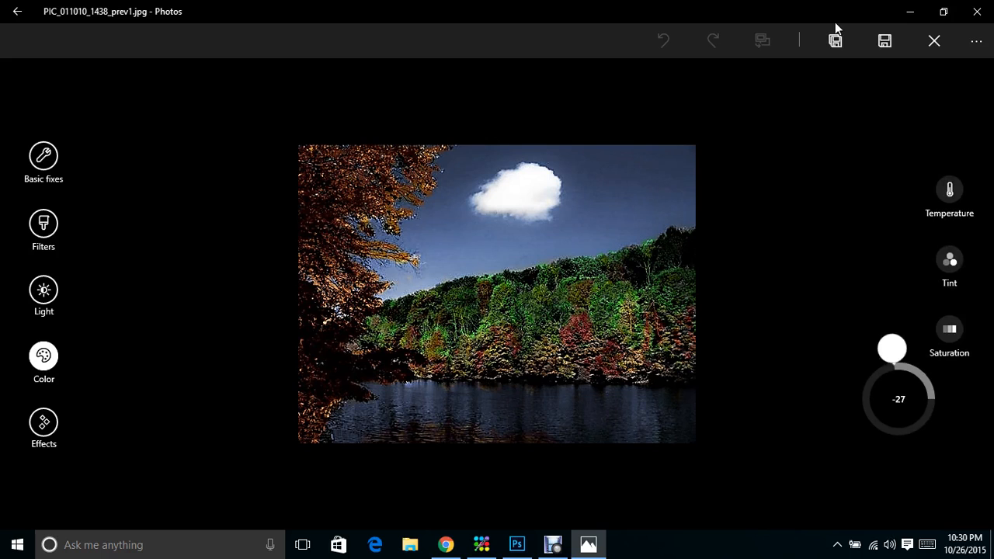
Sample the blue sky and adjust its colour boost strength.
{"action": "left_click_drag", "start_coordinate": [891, 348], "coordinate": [850, 381]}
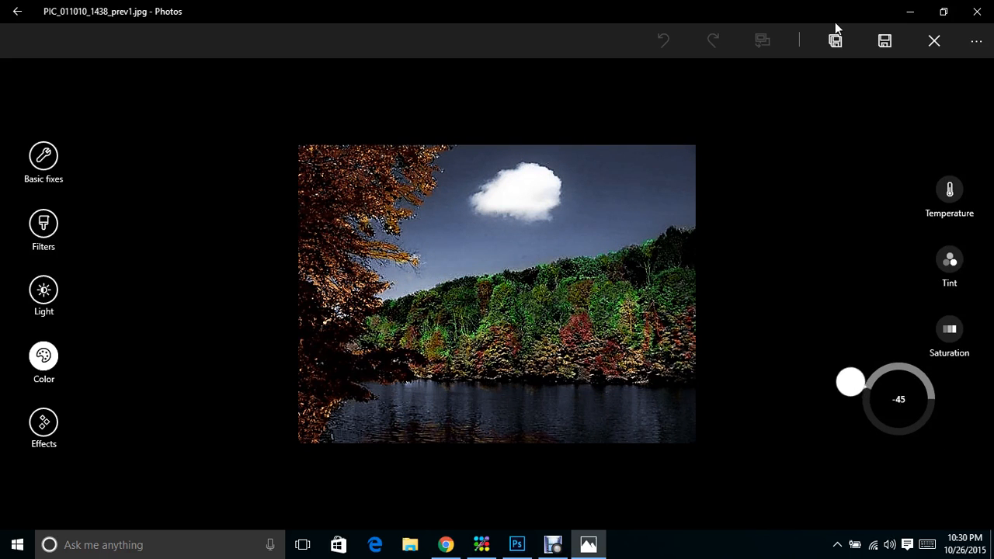
{"action": "left_click_drag", "start_coordinate": [850, 381], "coordinate": [924, 357]}
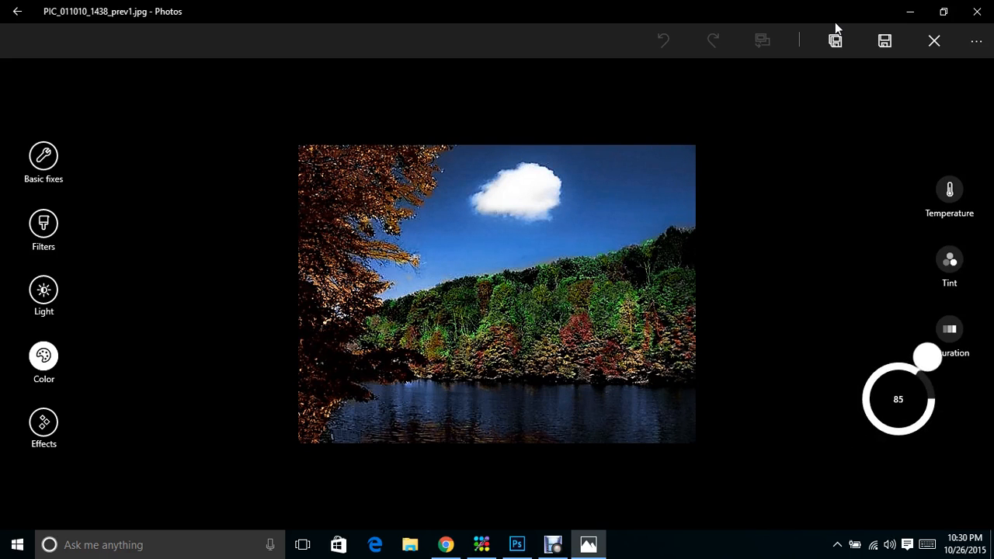
{"action": "left_click_drag", "start_coordinate": [923, 357], "coordinate": [947, 386]}
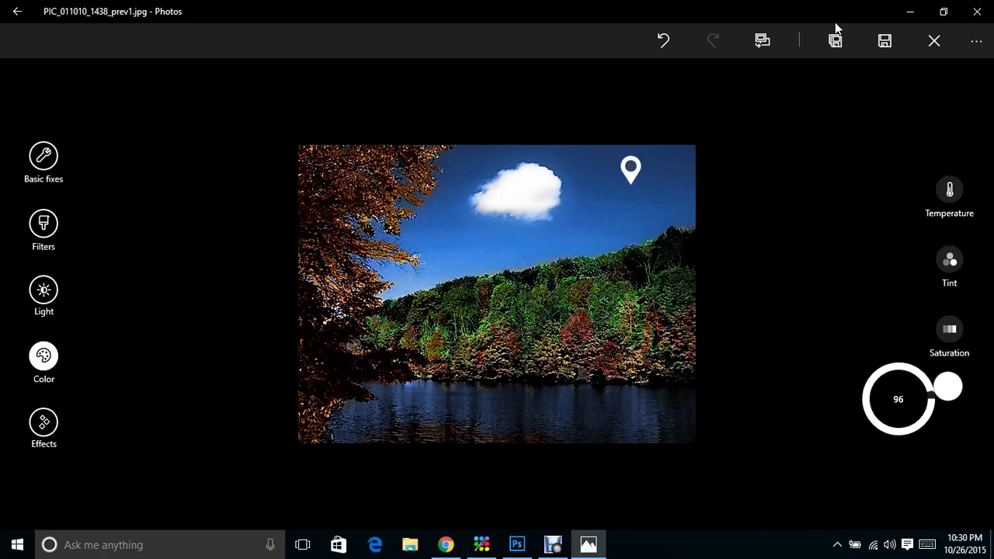
{"action": "left_click_drag", "start_coordinate": [949, 385], "coordinate": [924, 356]}
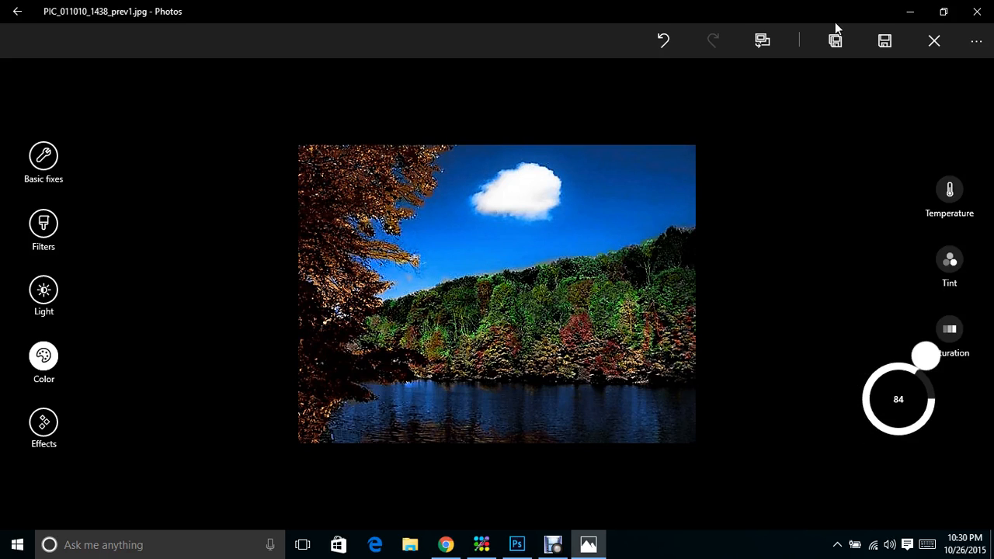
Boost the lake, orange leaves and forest, ending at boost 14 on the green forest.
{"action": "left_click_drag", "start_coordinate": [924, 355], "coordinate": [949, 398]}
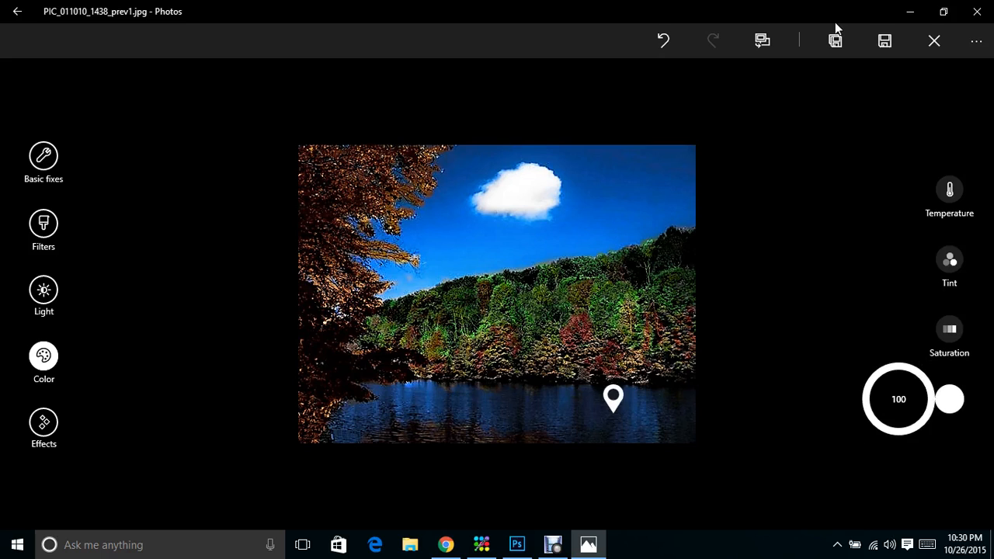
{"action": "left_click_drag", "start_coordinate": [948, 399], "coordinate": [928, 441]}
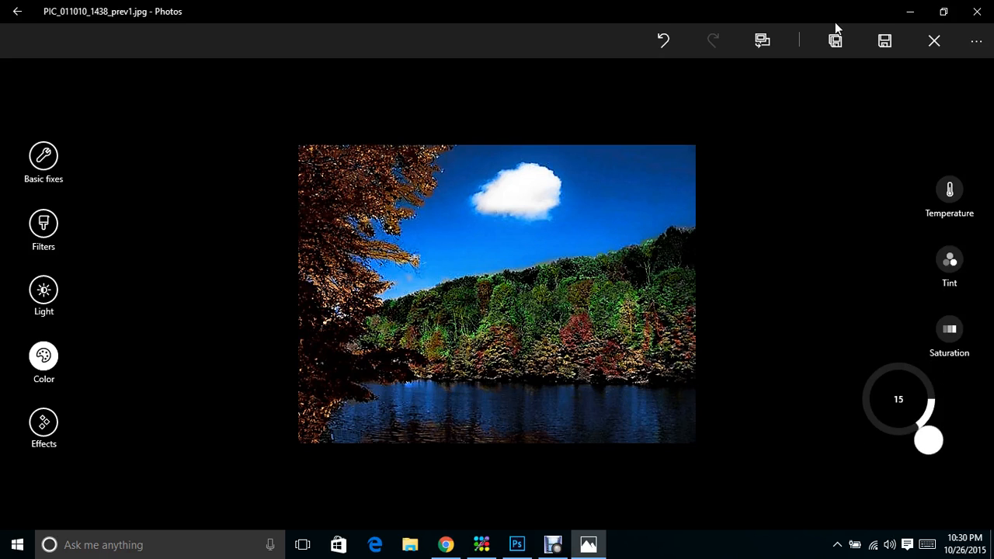
{"action": "left_click_drag", "start_coordinate": [927, 441], "coordinate": [846, 396]}
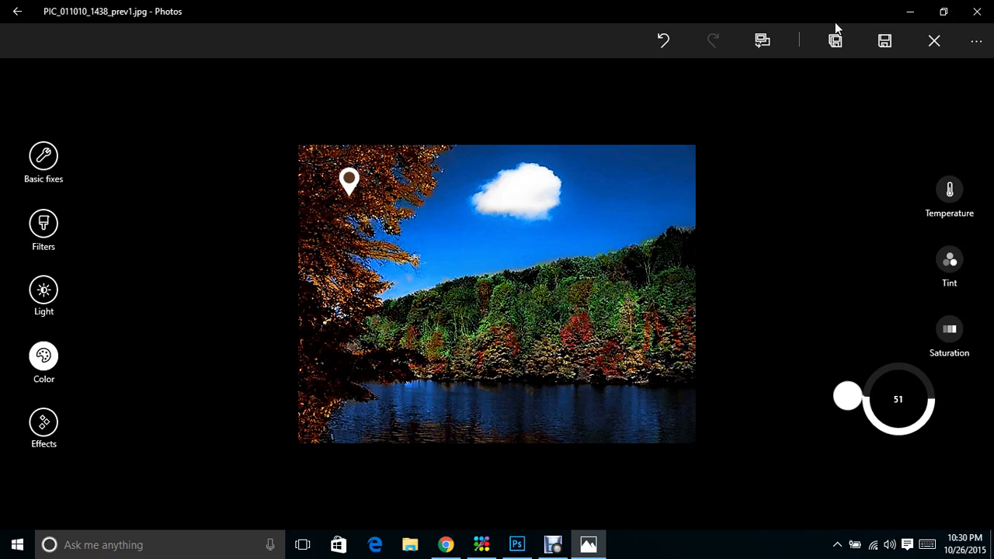
{"action": "left_click_drag", "start_coordinate": [846, 396], "coordinate": [867, 441]}
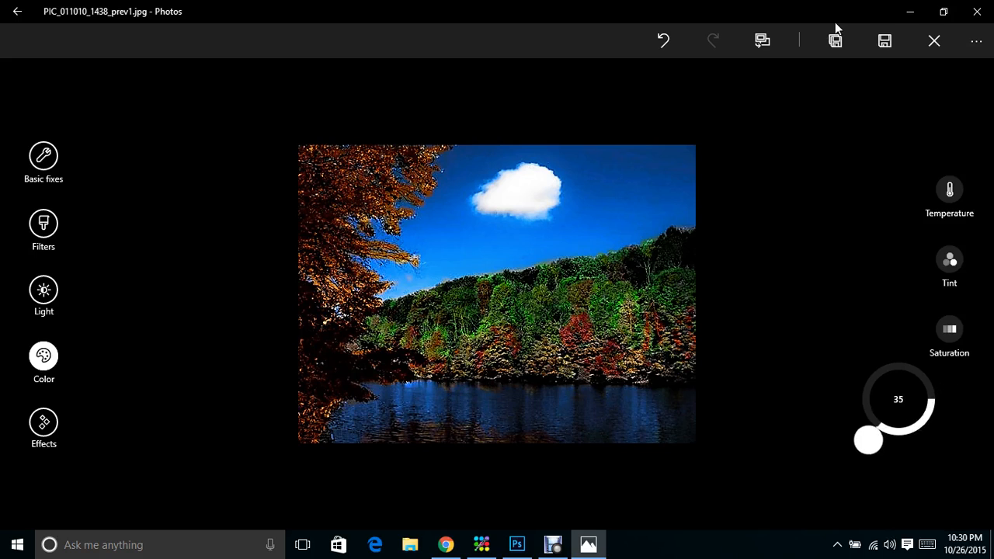
{"action": "left_click_drag", "start_coordinate": [867, 440], "coordinate": [948, 398]}
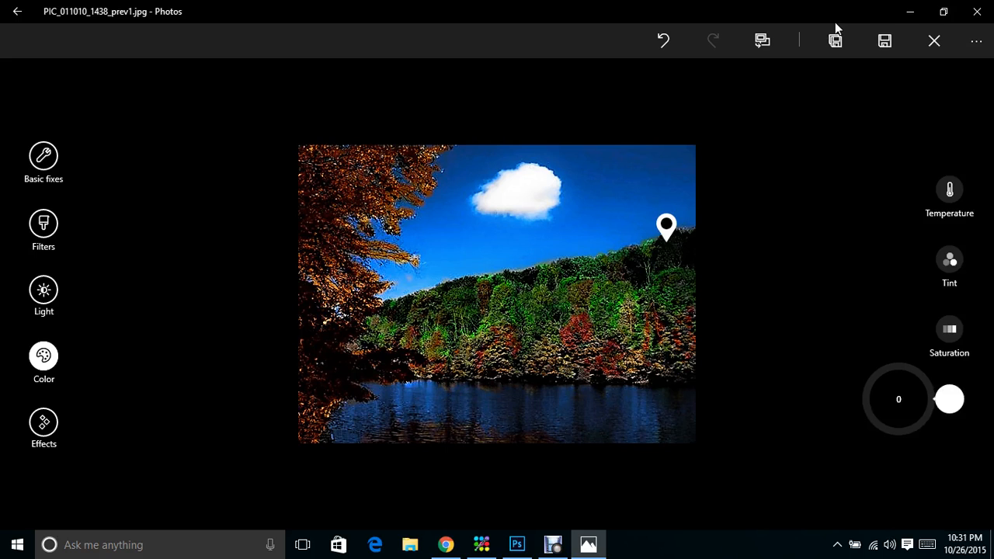
{"action": "left_click_drag", "start_coordinate": [666, 228], "coordinate": [551, 342]}
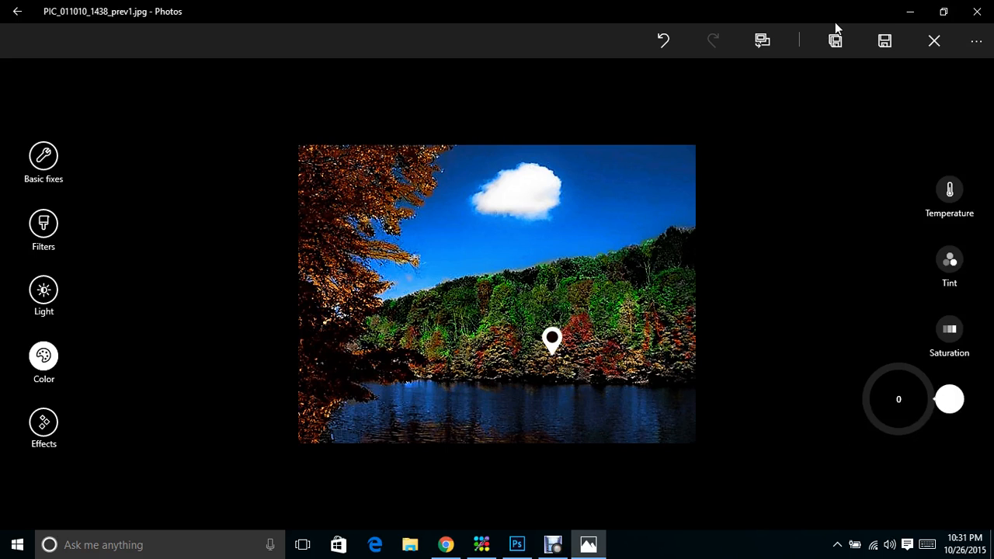
{"action": "left_click_drag", "start_coordinate": [949, 398], "coordinate": [910, 448]}
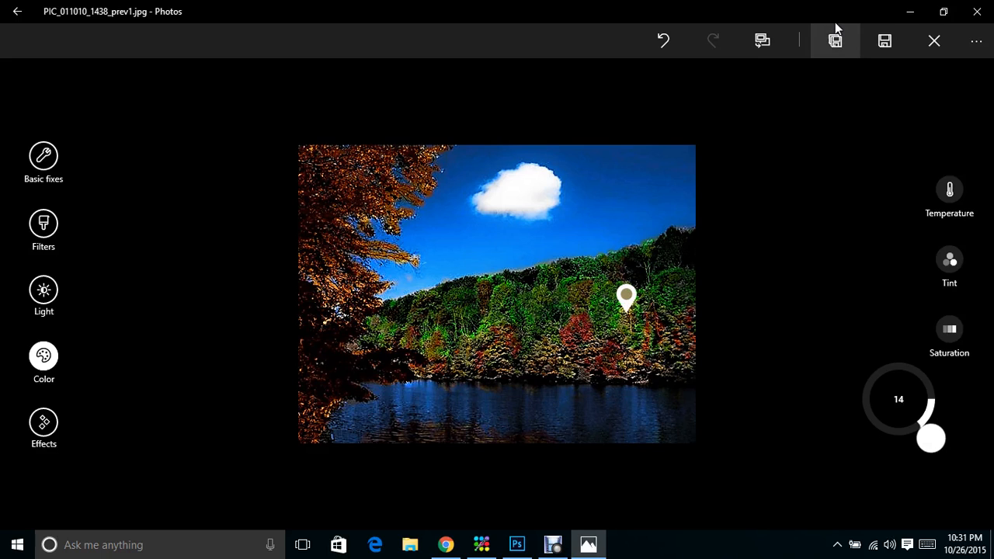
{"action": "mouse_move", "coordinate": [834, 41]}
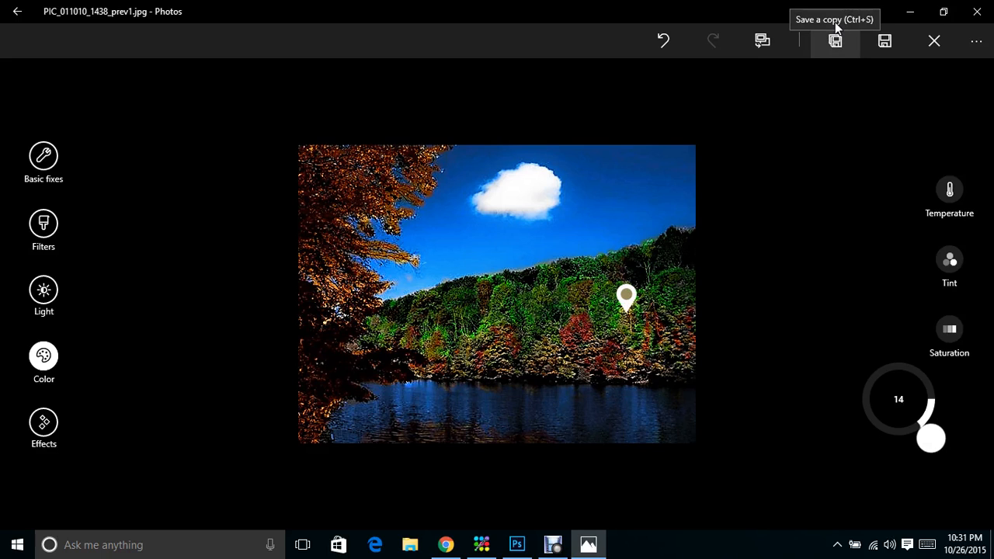
Save the boosted landscape as a copy, view the copy, and close Photos.
{"action": "left_click", "coordinate": [835, 41]}
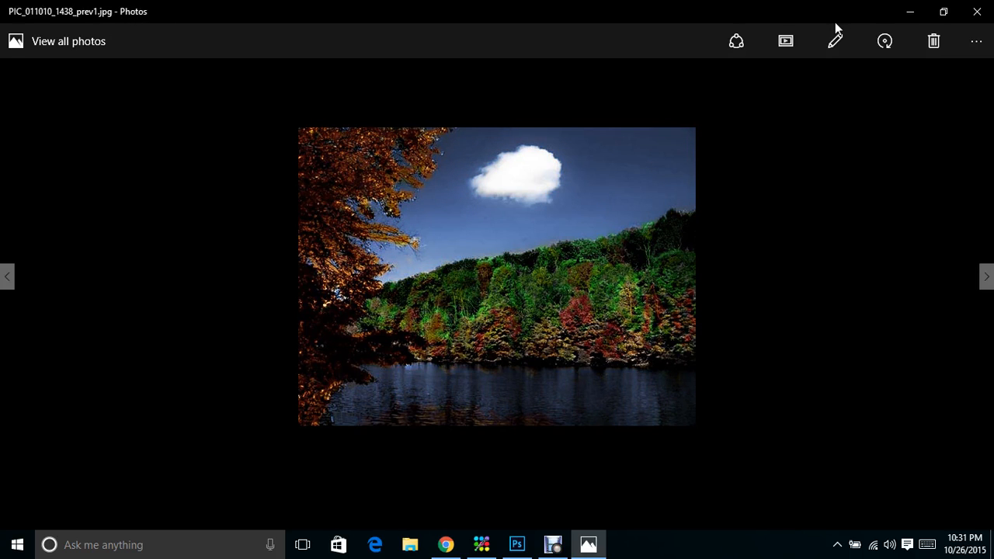
{"action": "left_click", "coordinate": [986, 276]}
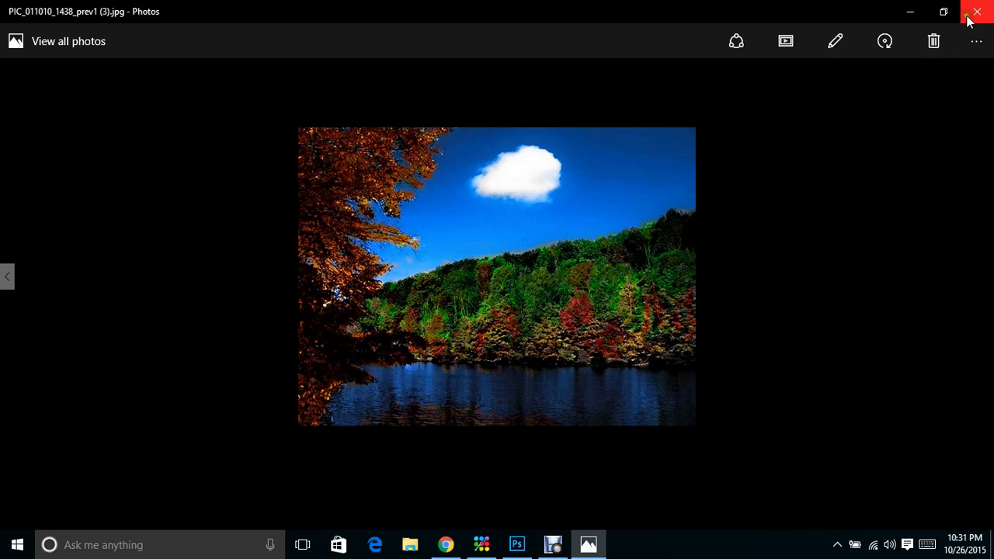
{"action": "left_click", "coordinate": [976, 11]}
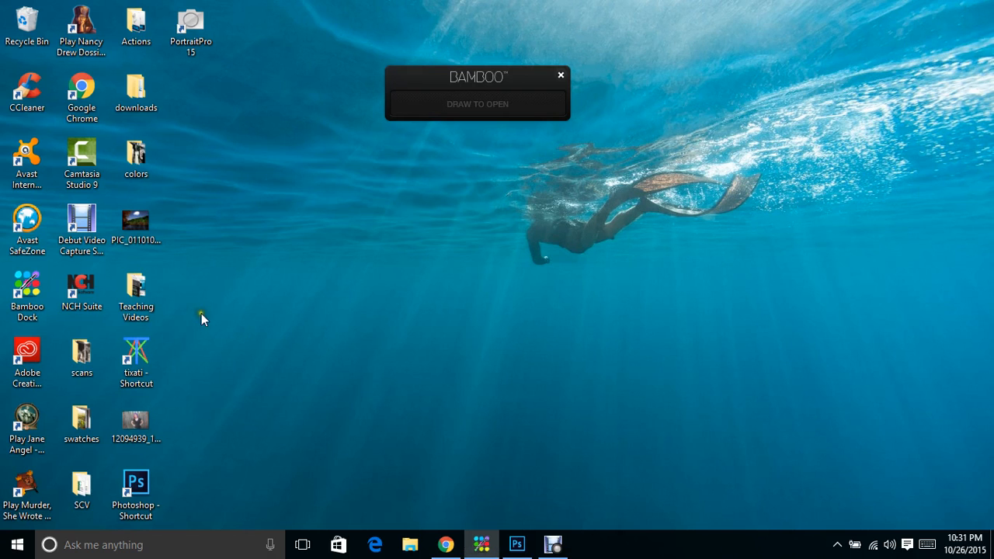
Open the fence portrait photo in the editor with the crop frame shown.
{"action": "double_click", "coordinate": [135, 419]}
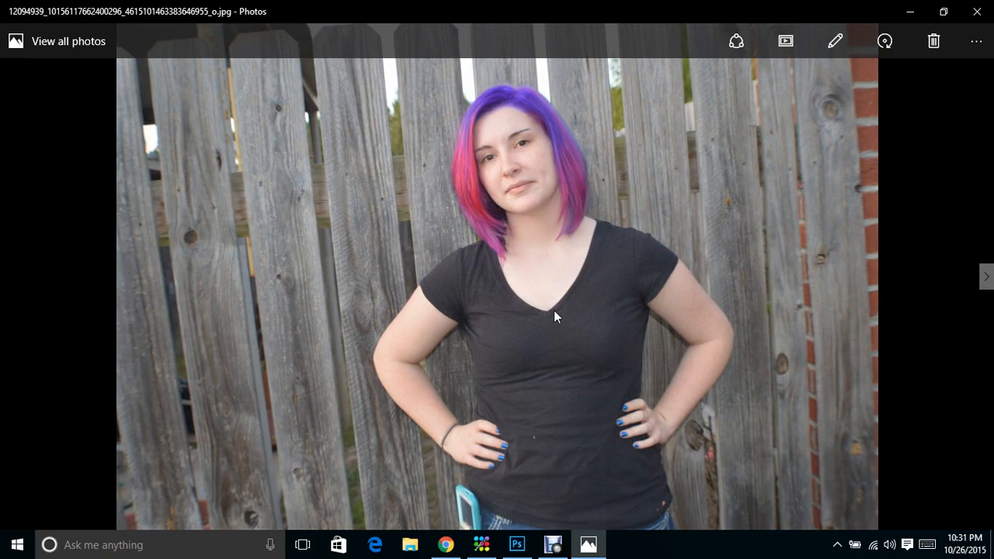
{"action": "mouse_move", "coordinate": [476, 7]}
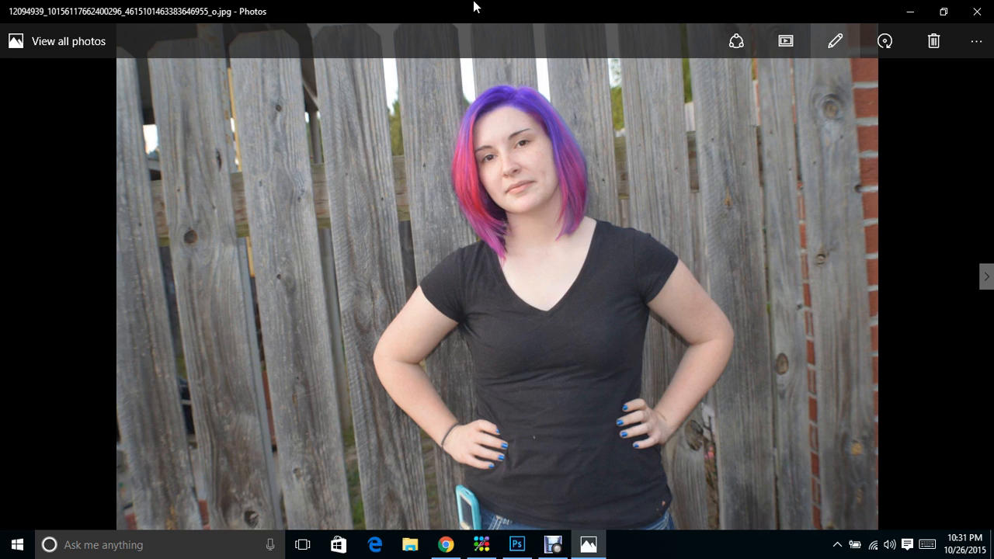
{"action": "left_click", "coordinate": [835, 41]}
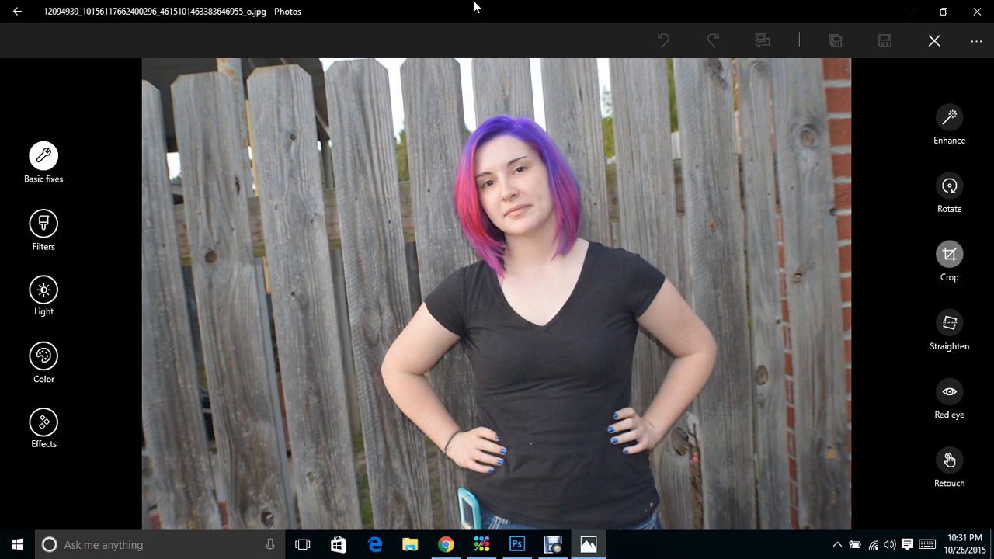
{"action": "left_click", "coordinate": [948, 253]}
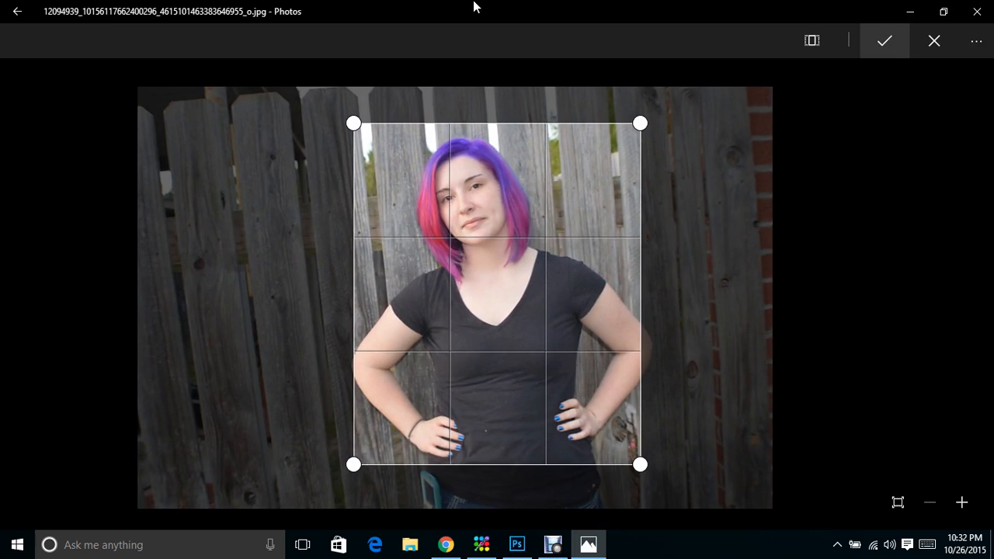
Apply the tighter upright crop around the woman and auto-enhance the portrait.
{"action": "left_click", "coordinate": [883, 40]}
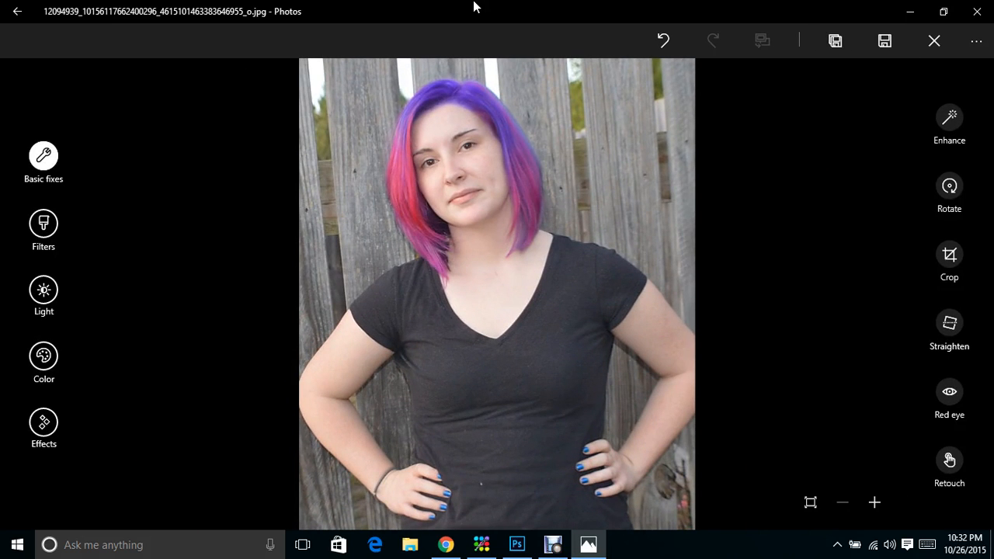
{"action": "left_click", "coordinate": [948, 118]}
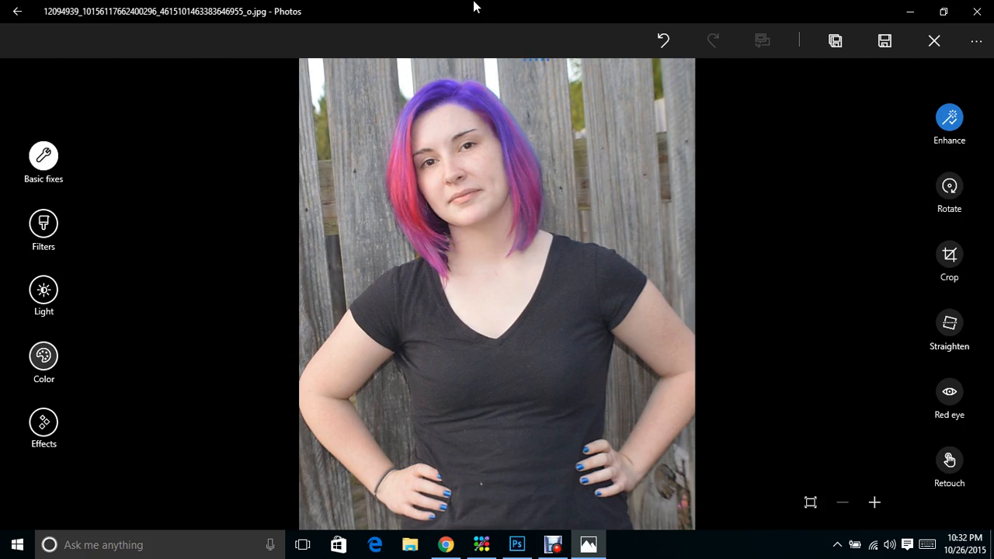
Show the portrait's Temperature, Tint, Saturation and Color boost adjustments.
{"action": "left_click", "coordinate": [44, 362]}
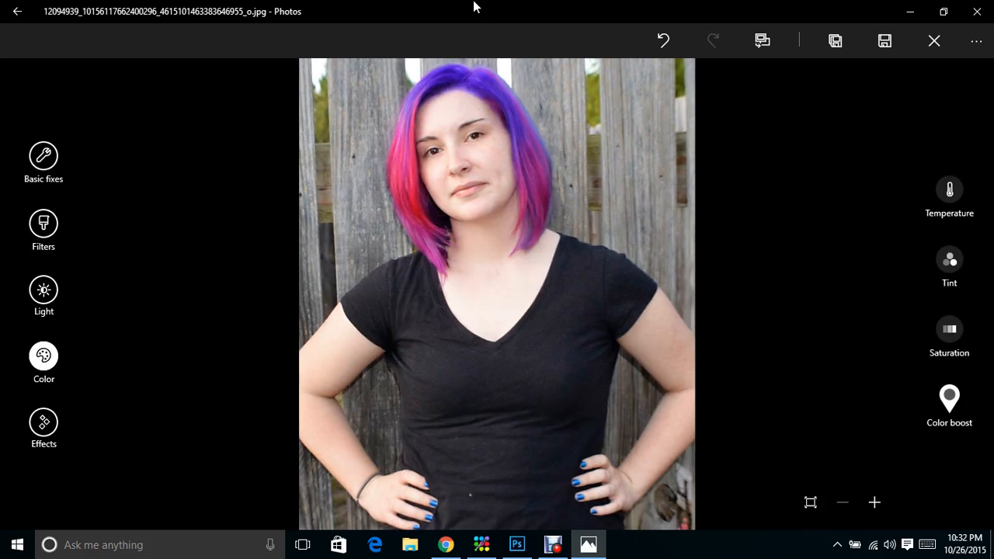
{"action": "left_click", "coordinate": [949, 398]}
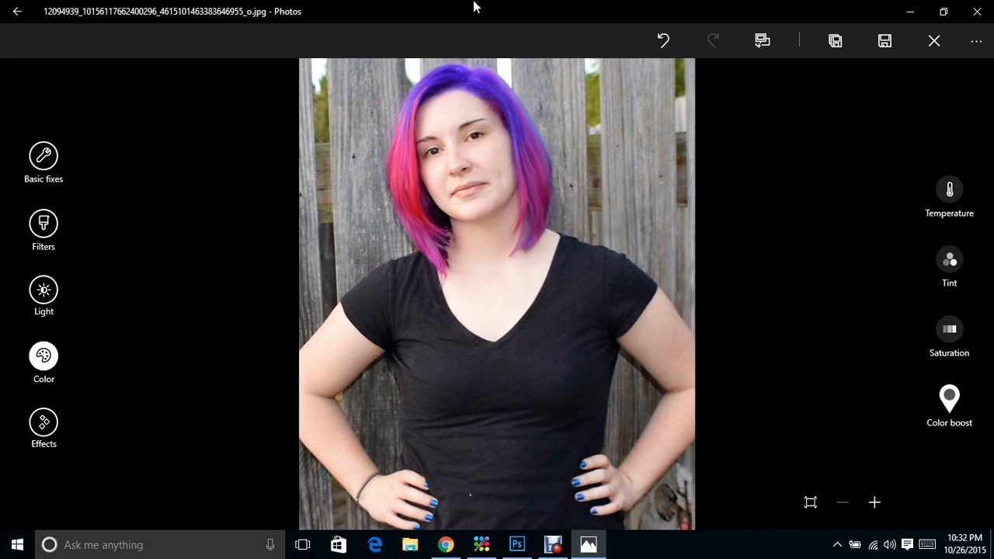
Sample the purple hair with Color boost and intensify it strongly.
{"action": "left_click", "coordinate": [949, 399]}
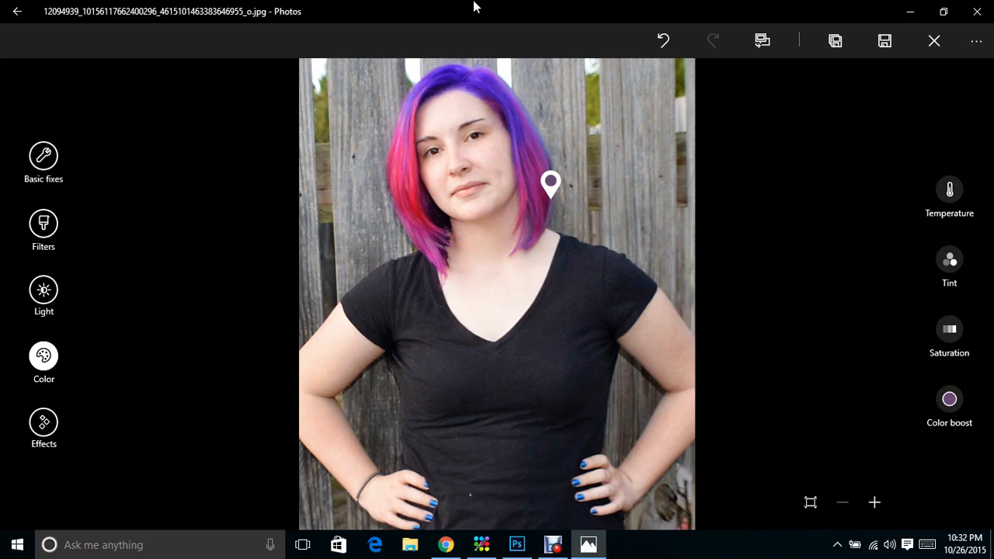
{"action": "left_click", "coordinate": [949, 399]}
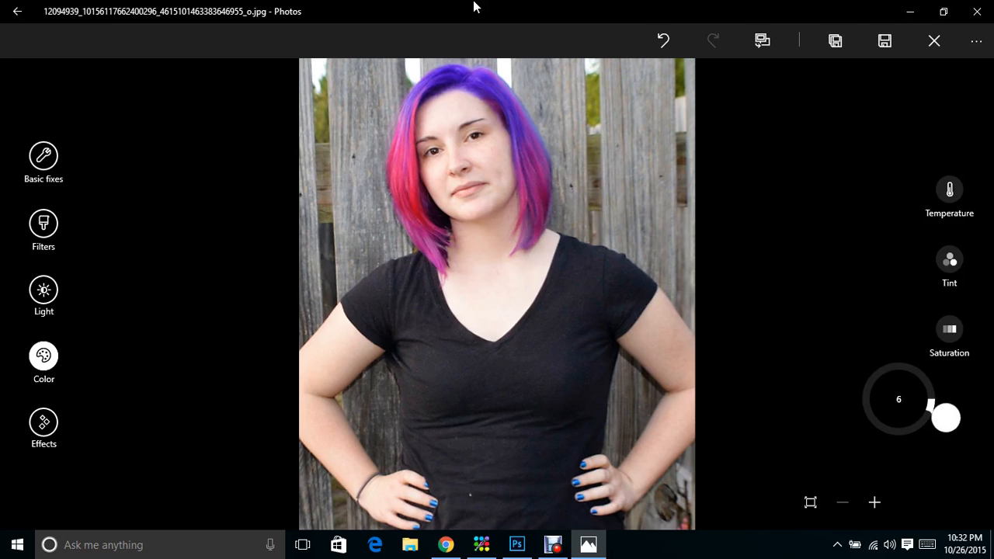
{"action": "left_click_drag", "start_coordinate": [945, 418], "coordinate": [846, 396]}
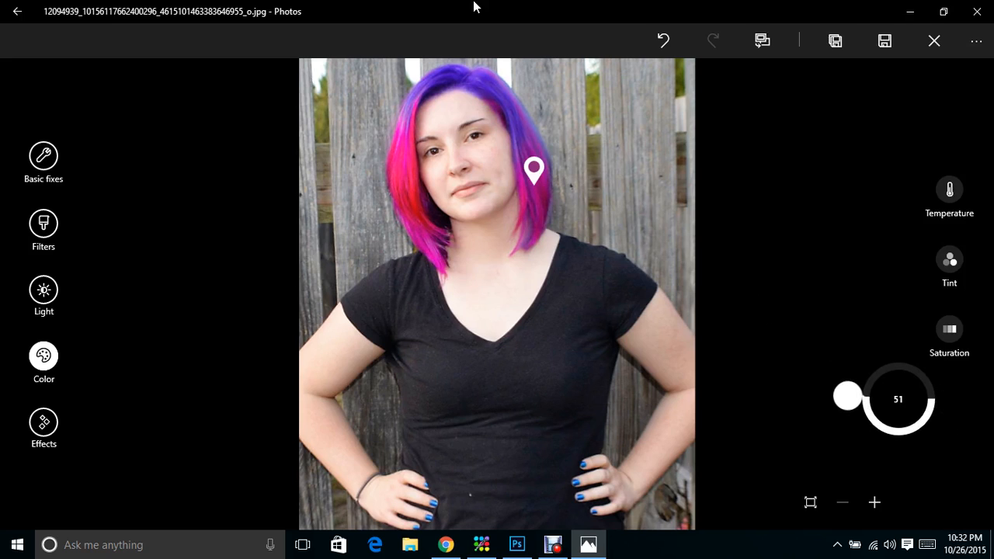
{"action": "left_click_drag", "start_coordinate": [846, 396], "coordinate": [931, 435]}
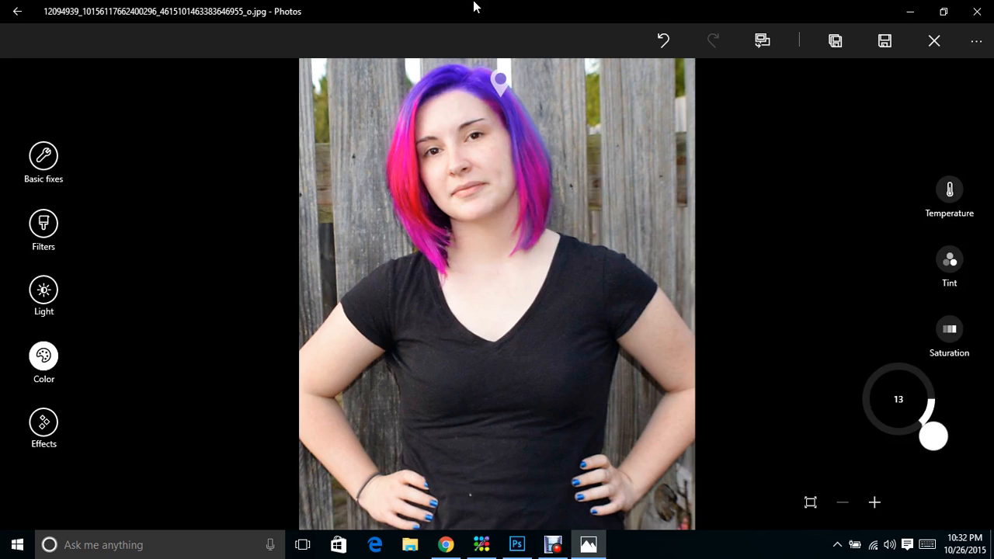
{"action": "left_click_drag", "start_coordinate": [932, 437], "coordinate": [949, 399]}
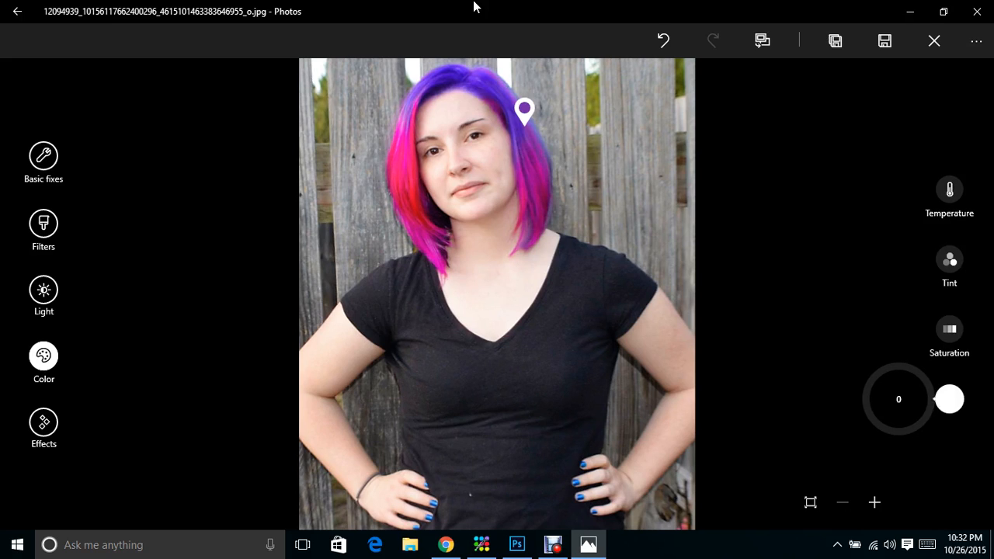
{"action": "left_click_drag", "start_coordinate": [949, 399], "coordinate": [930, 437]}
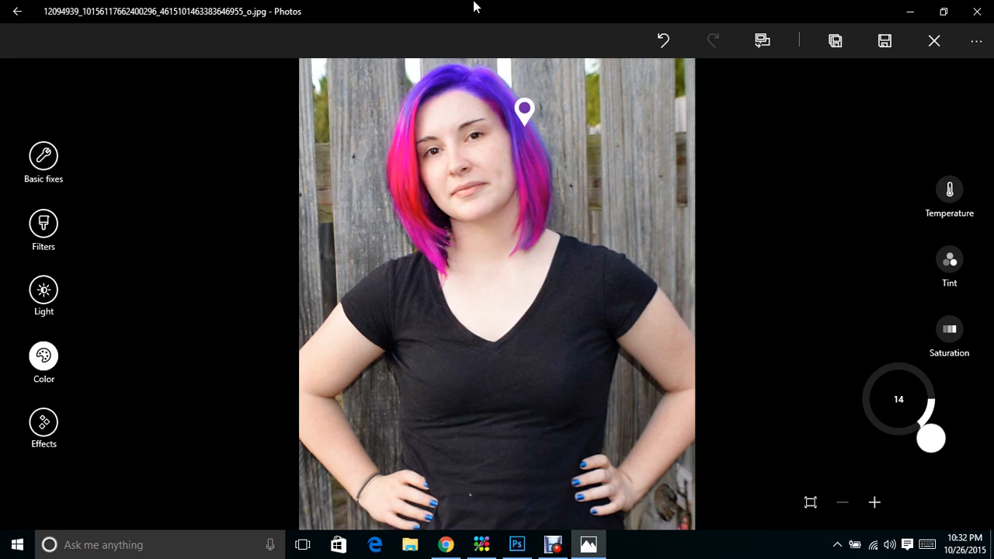
{"action": "left_click_drag", "start_coordinate": [930, 436], "coordinate": [948, 398]}
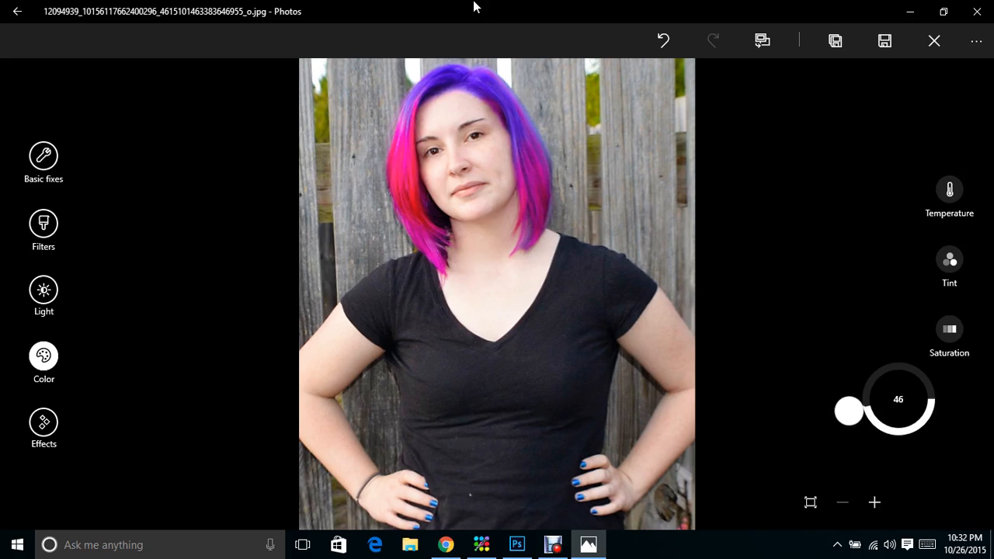
Sample a fence colour and try several boost strengths on it.
{"action": "left_click_drag", "start_coordinate": [848, 411], "coordinate": [950, 399]}
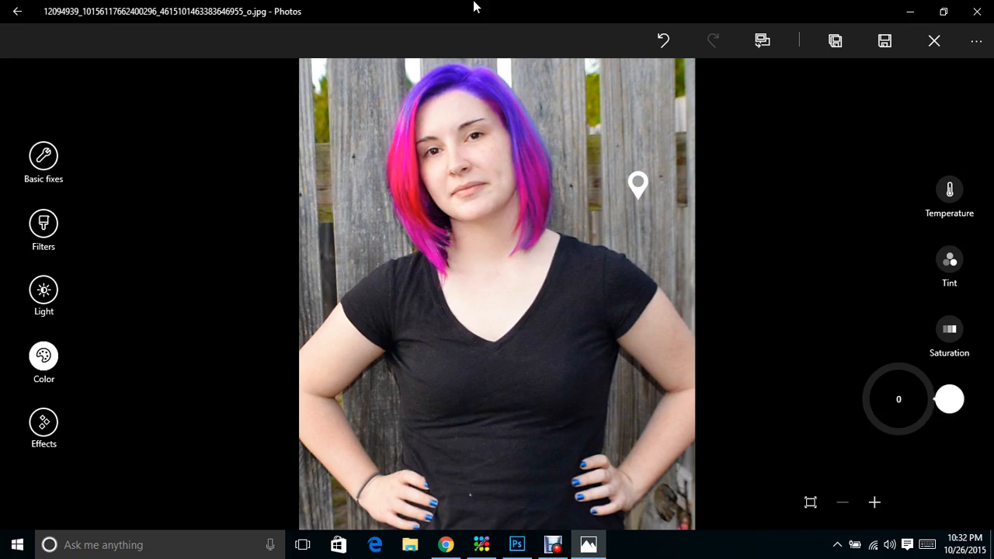
{"action": "left_click_drag", "start_coordinate": [948, 398], "coordinate": [854, 371]}
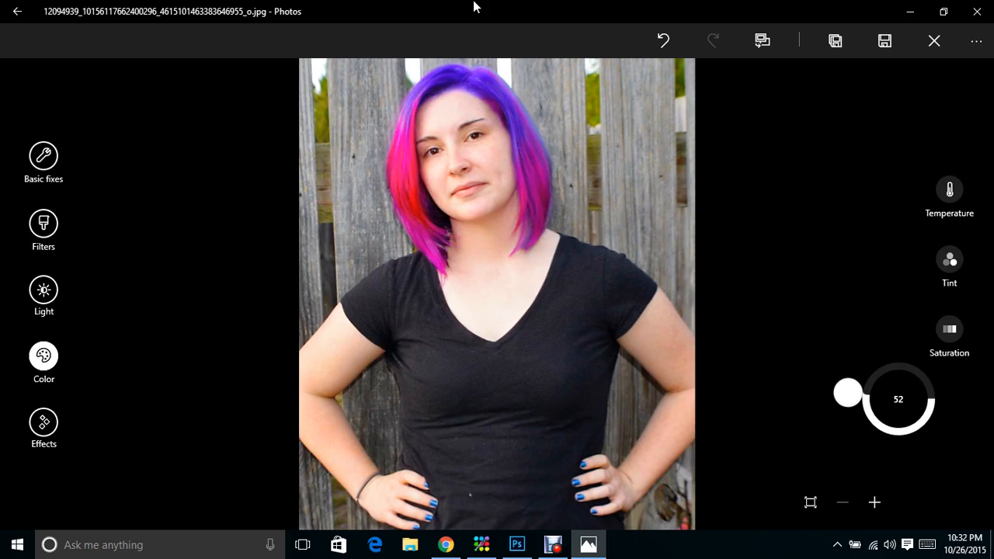
{"action": "left_click_drag", "start_coordinate": [846, 392], "coordinate": [881, 351]}
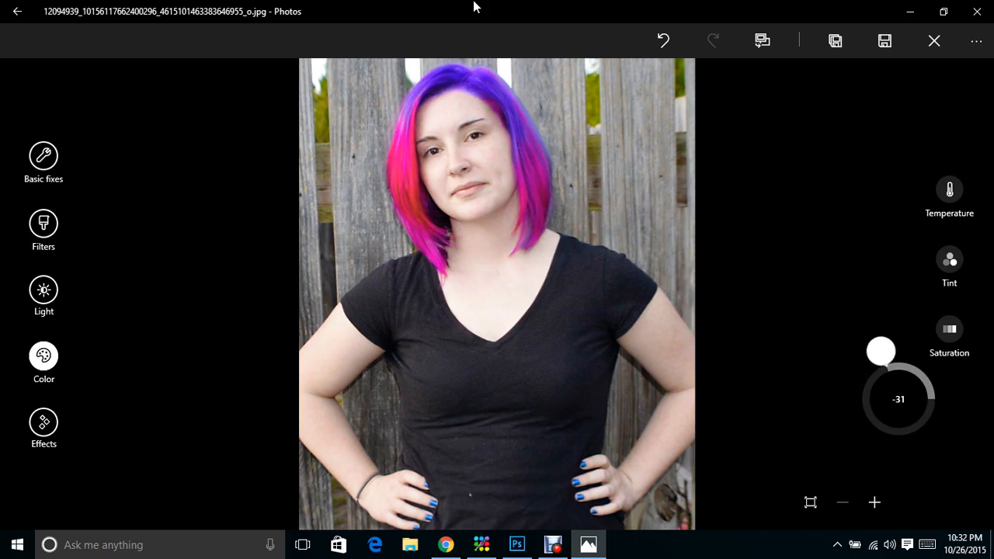
{"action": "left_click_drag", "start_coordinate": [880, 351], "coordinate": [908, 449]}
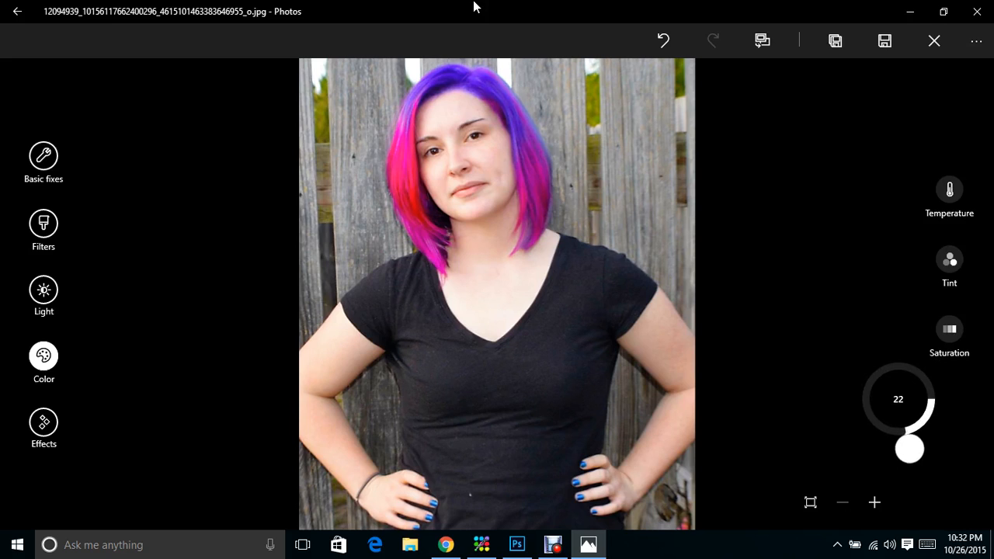
{"action": "left_click_drag", "start_coordinate": [909, 448], "coordinate": [916, 445]}
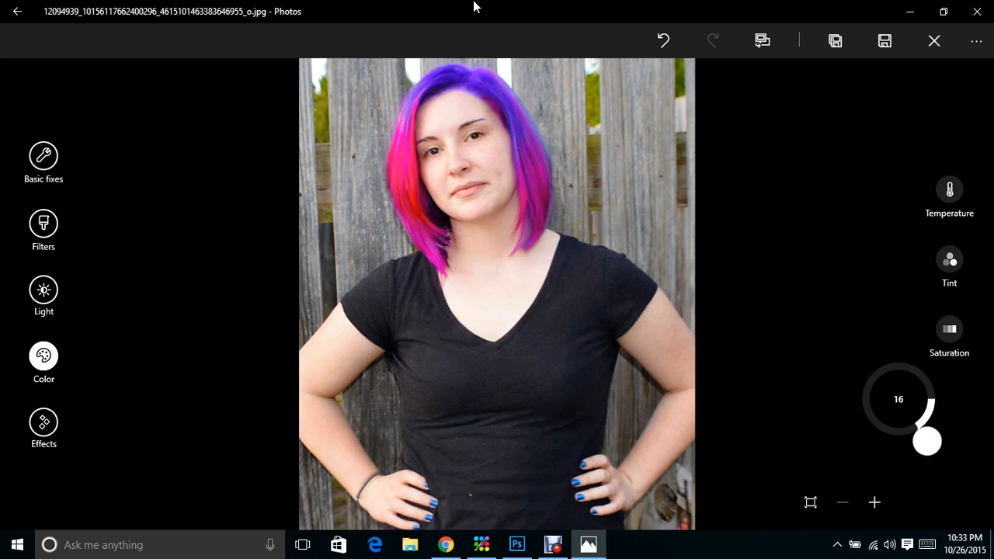
{"action": "left_click_drag", "start_coordinate": [927, 441], "coordinate": [917, 352]}
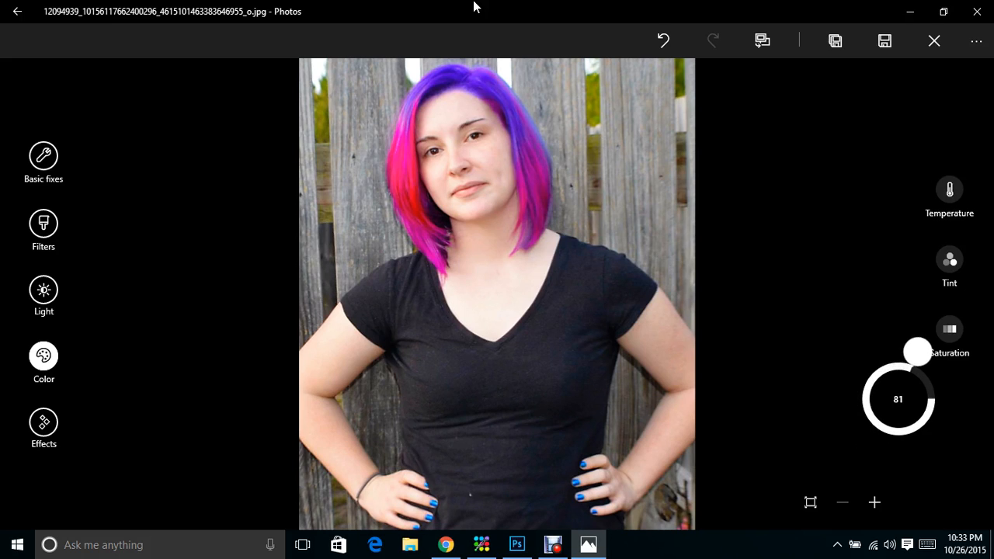
Try boosting nail polish, skin and pink hair, ending at boost 0 on the fence.
{"action": "left_click_drag", "start_coordinate": [917, 351], "coordinate": [943, 377]}
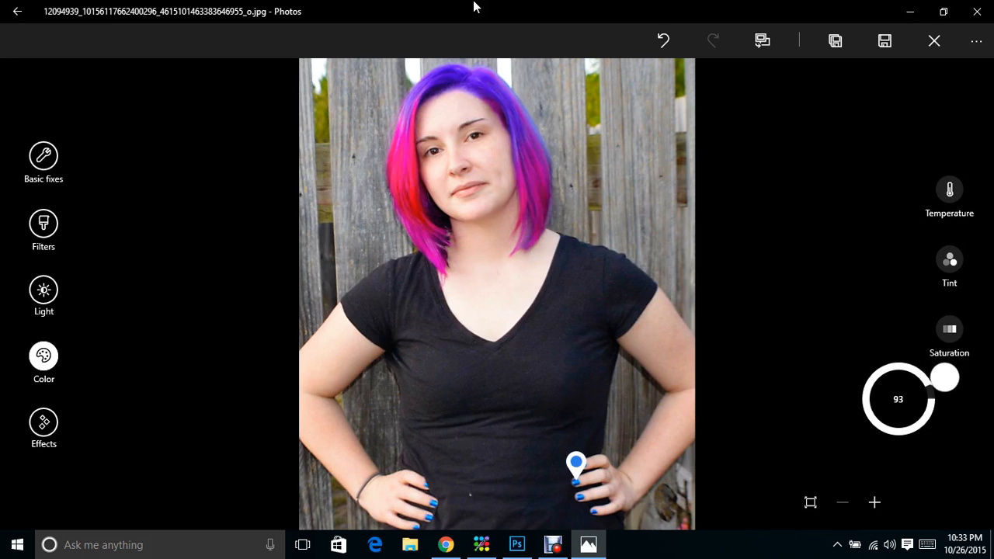
{"action": "left_click_drag", "start_coordinate": [944, 376], "coordinate": [914, 447]}
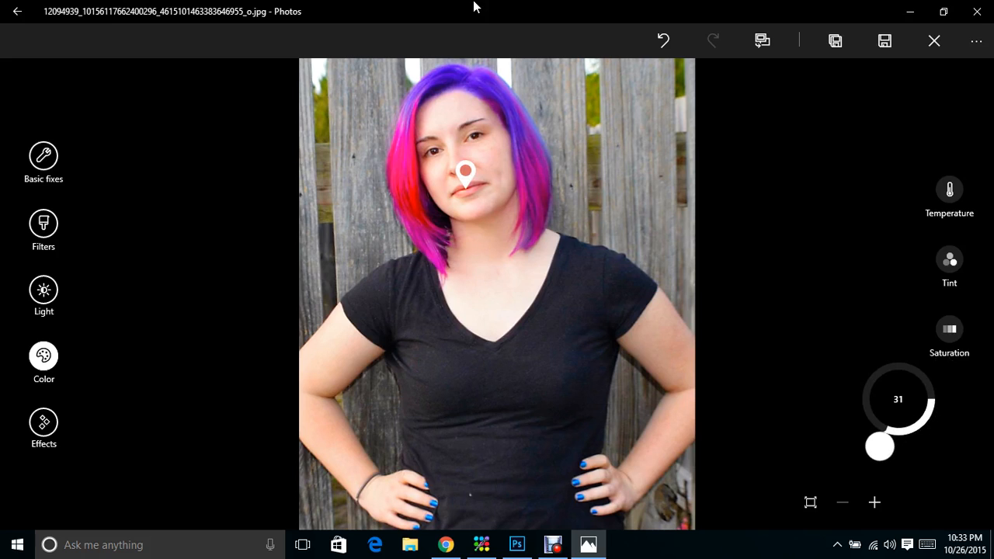
{"action": "left_click_drag", "start_coordinate": [878, 445], "coordinate": [950, 398]}
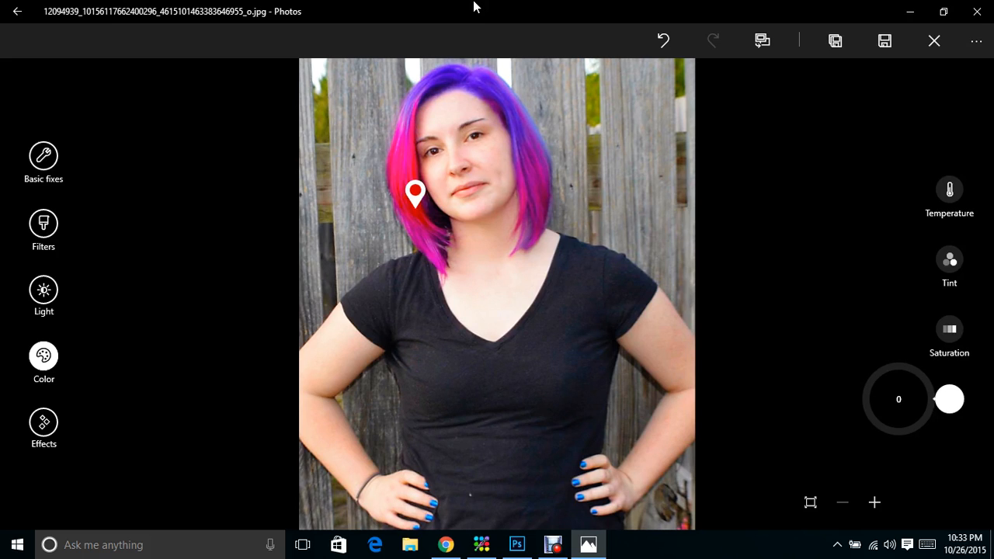
{"action": "left_click_drag", "start_coordinate": [948, 398], "coordinate": [921, 353]}
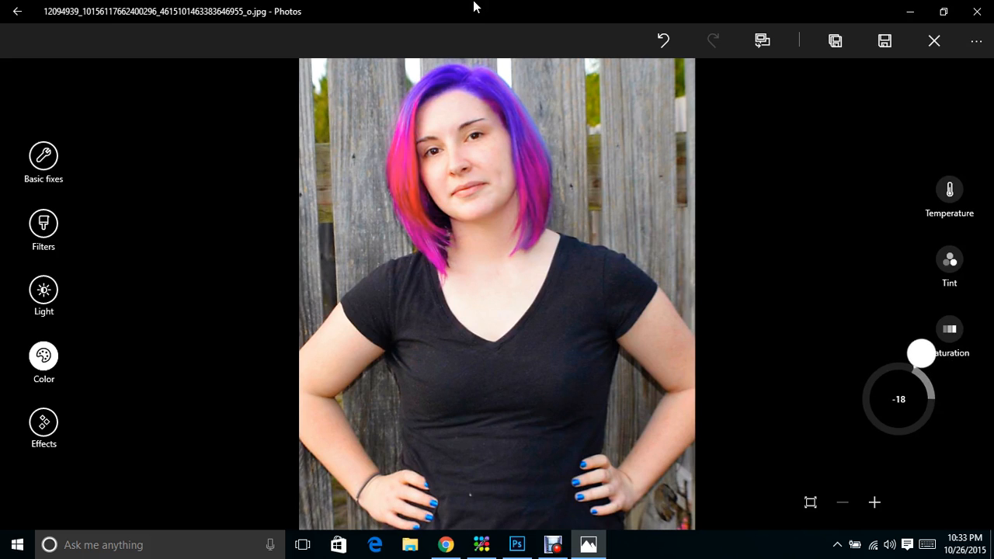
{"action": "left_click_drag", "start_coordinate": [922, 354], "coordinate": [948, 399]}
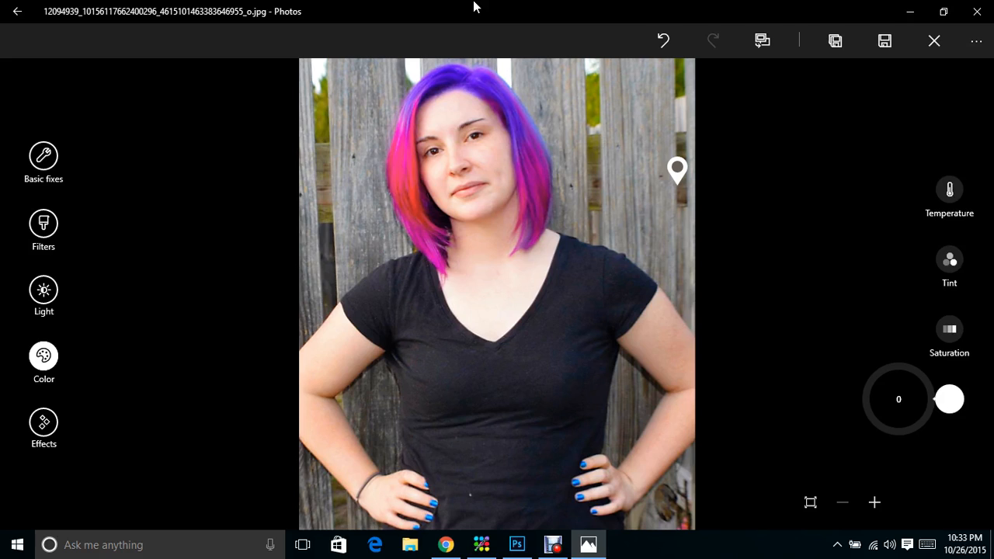
{"action": "mouse_move", "coordinate": [691, 538]}
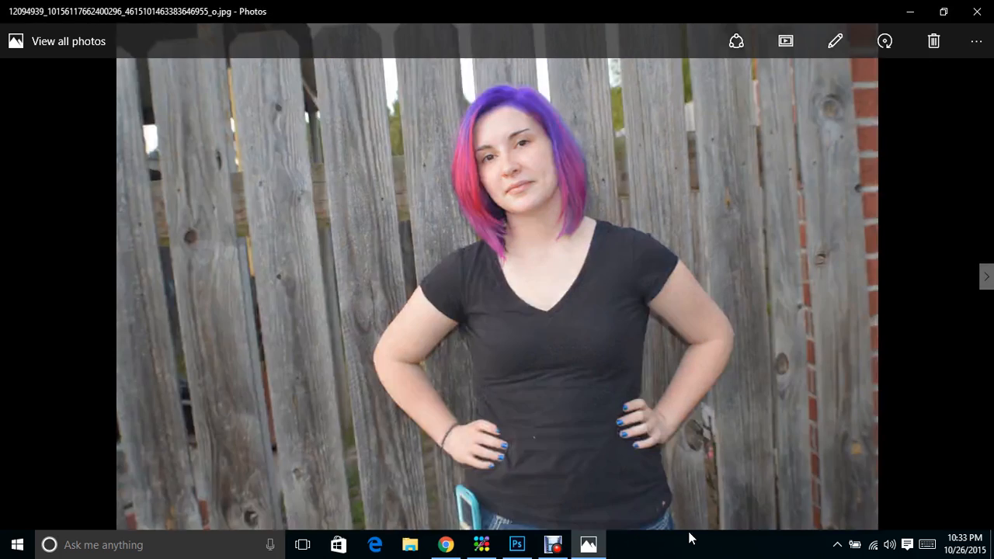
Move to the next photo to view the saved edited portrait copy.
{"action": "left_click", "coordinate": [986, 276]}
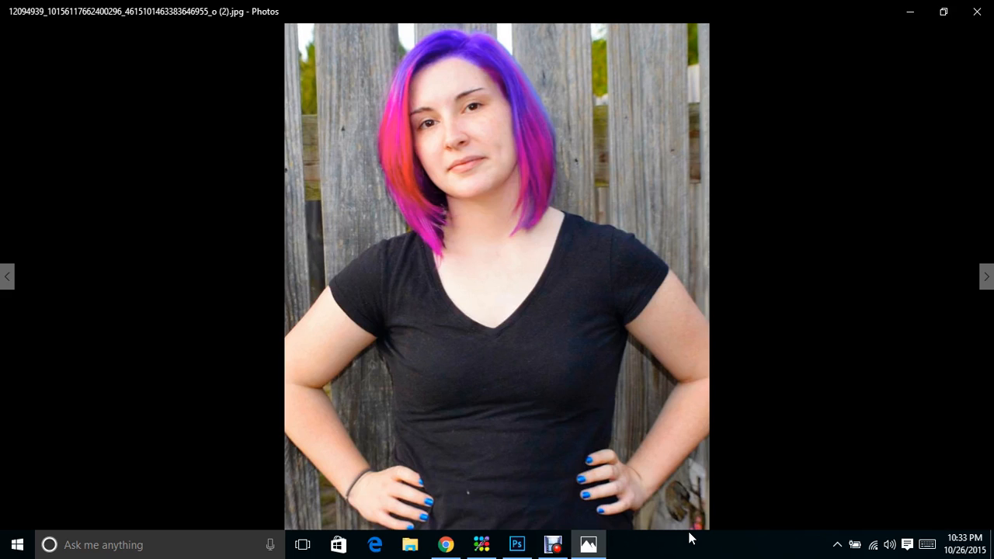
{"action": "mouse_move", "coordinate": [427, 26]}
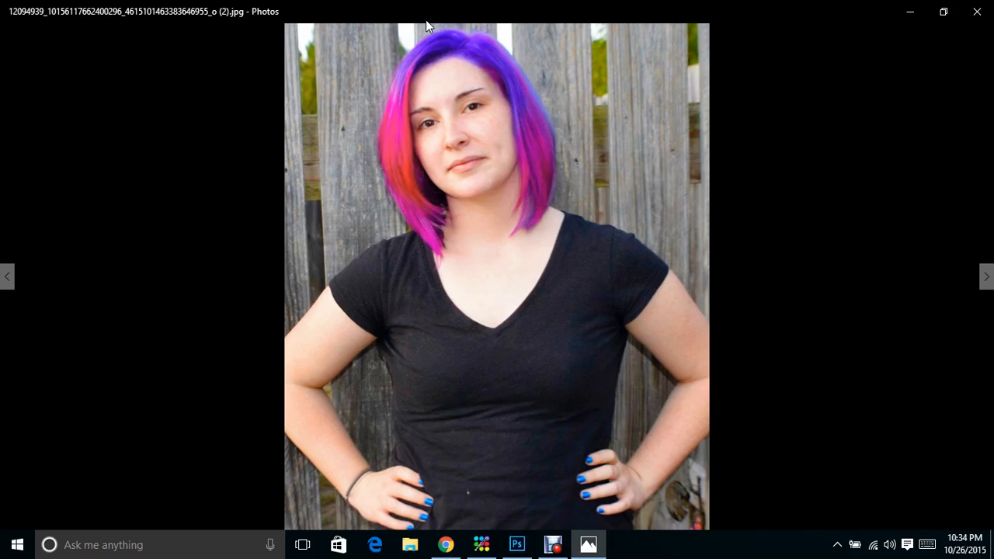